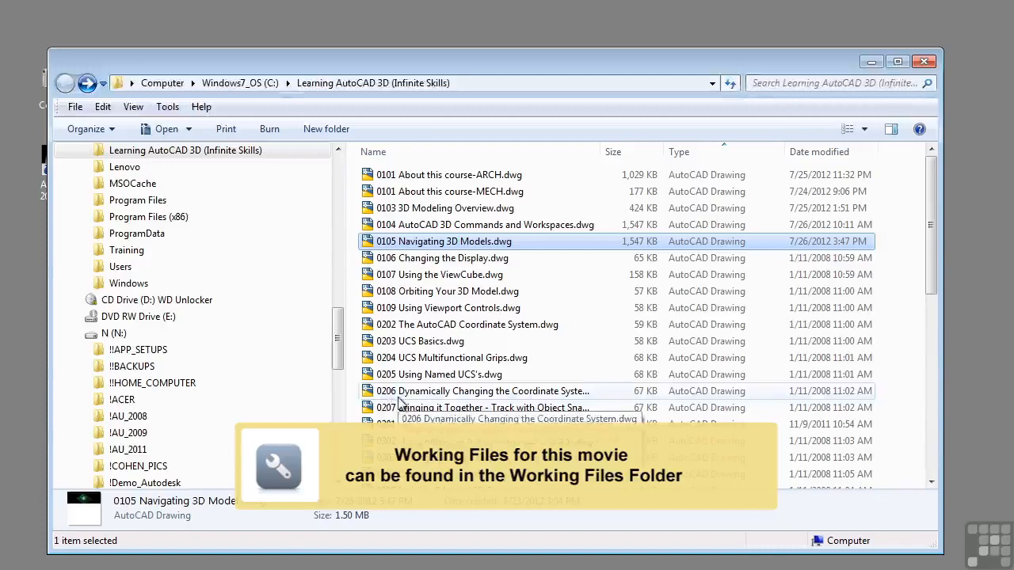
{"action": "mouse_move", "coordinate": [520, 252]}
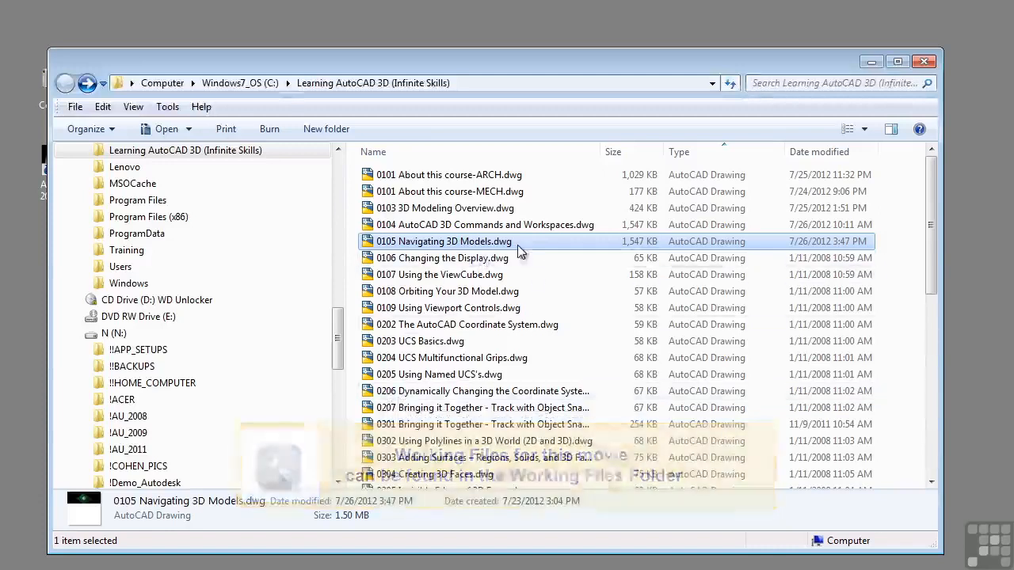
{"action": "mouse_move", "coordinate": [499, 241]}
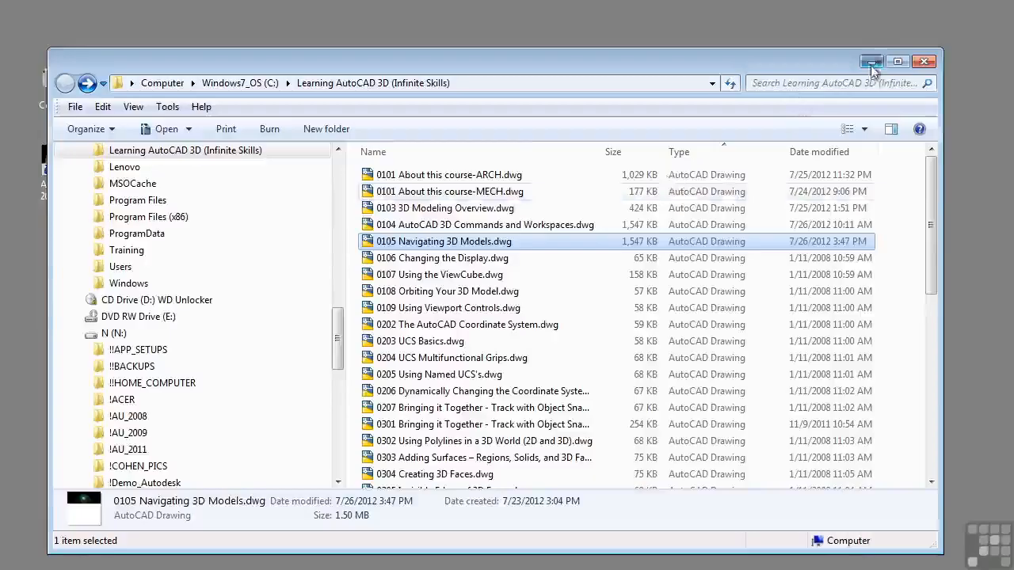
Step: Open the Navigating 3D Models drawing and zoom extents so the house and trees fill the view
{"action": "double_click", "coordinate": [444, 241]}
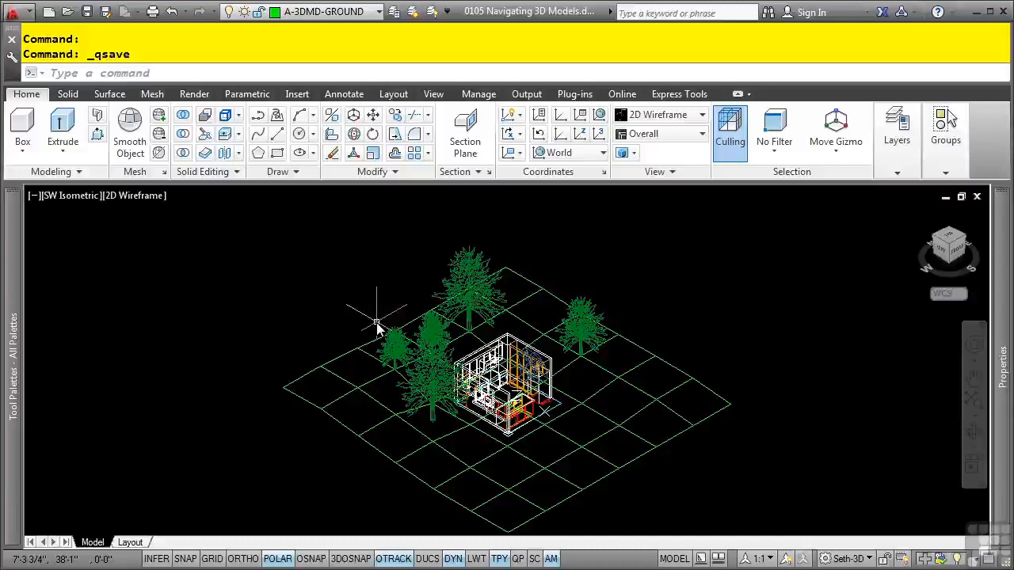
{"action": "mouse_move", "coordinate": [526, 336]}
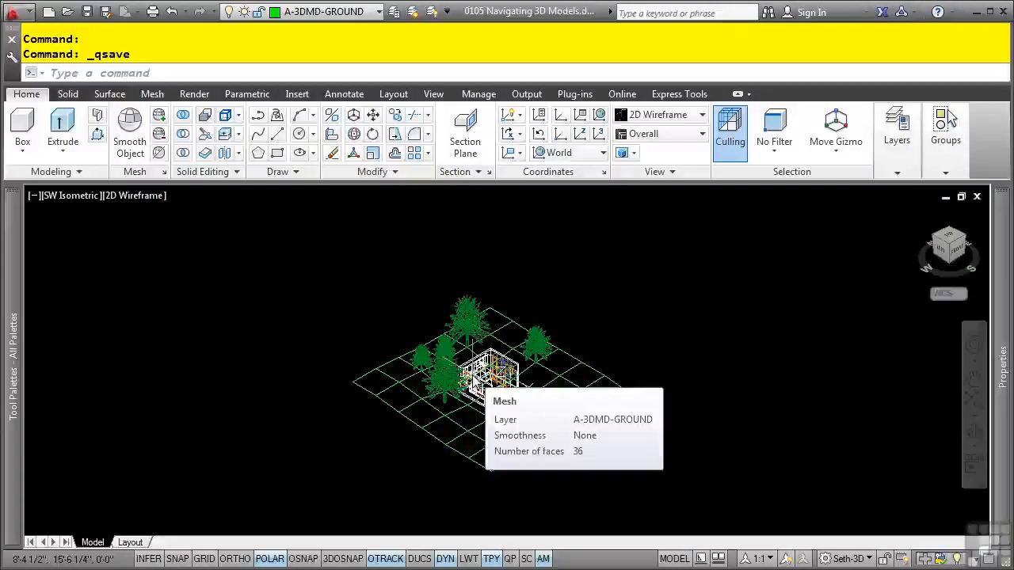
{"action": "middle_click", "coordinate": [488, 372]}
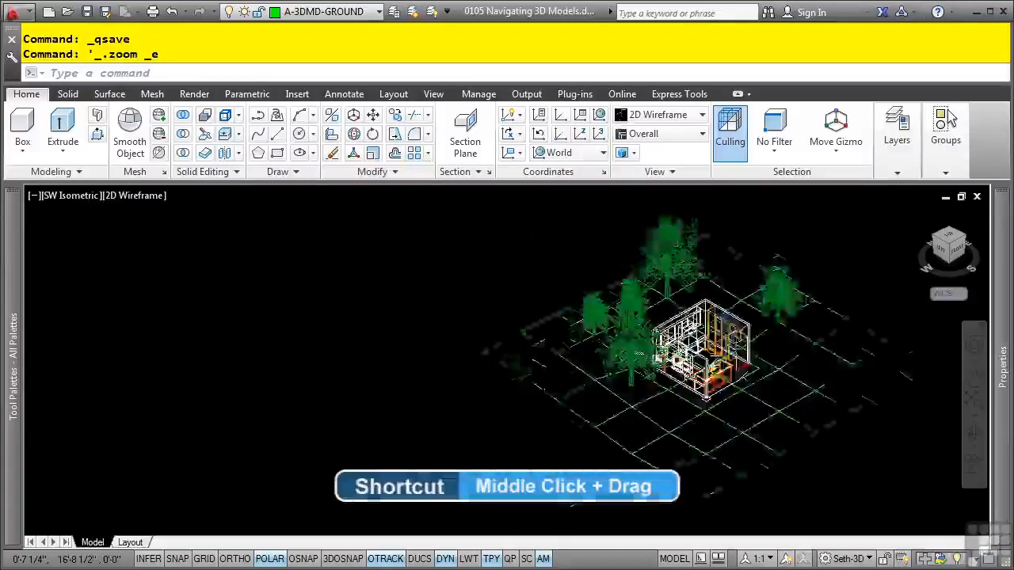
Step: Pan the house toward the view centre, then orbit it down near ground level into a tilted custom view
{"action": "left_click_drag", "start_coordinate": [700, 349], "coordinate": [468, 356]}
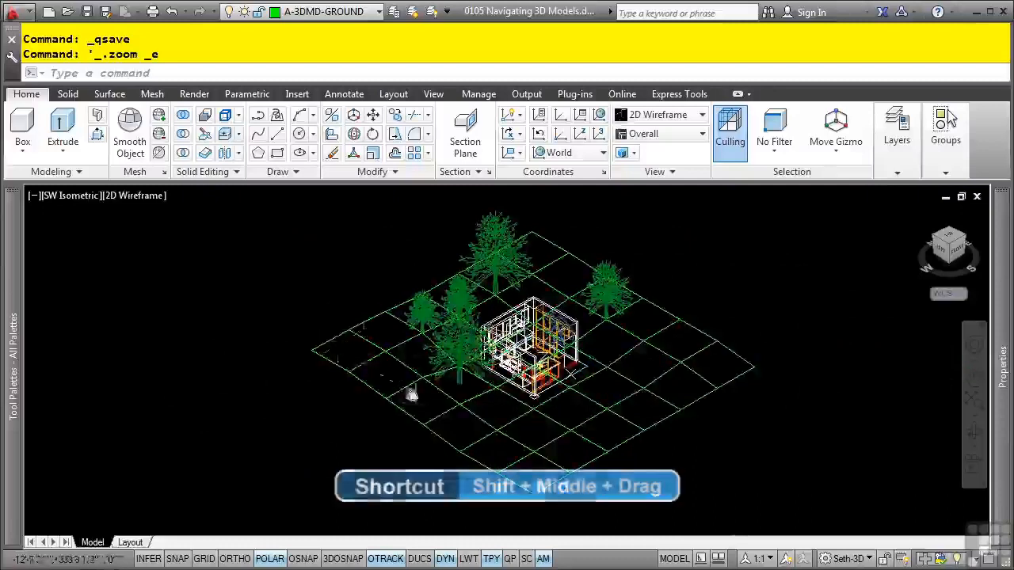
{"action": "mouse_move", "coordinate": [388, 457]}
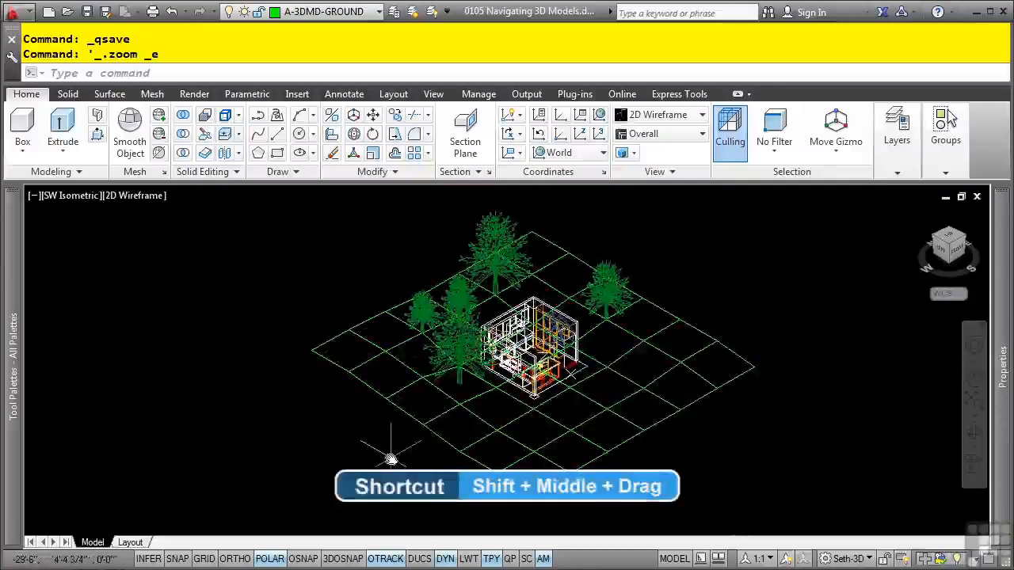
{"action": "left_click_drag", "start_coordinate": [389, 460], "coordinate": [430, 456]}
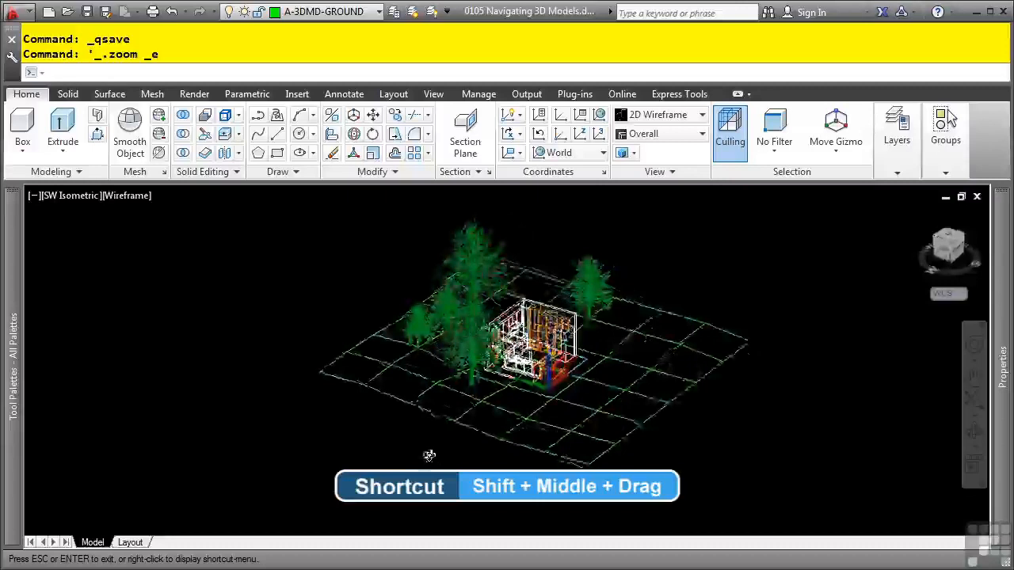
{"action": "left_click_drag", "start_coordinate": [431, 455], "coordinate": [602, 421]}
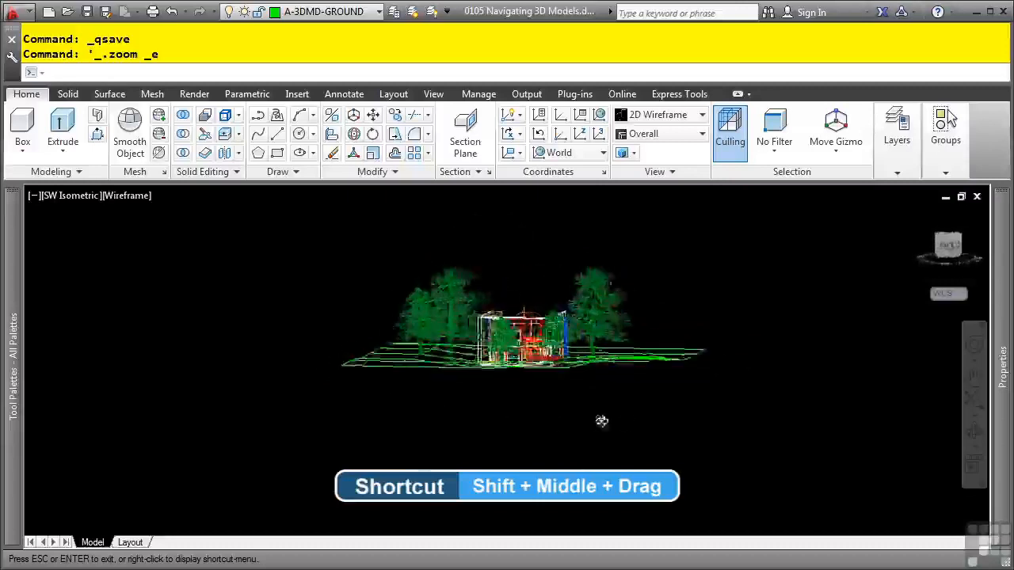
{"action": "left_click_drag", "start_coordinate": [602, 421], "coordinate": [765, 436]}
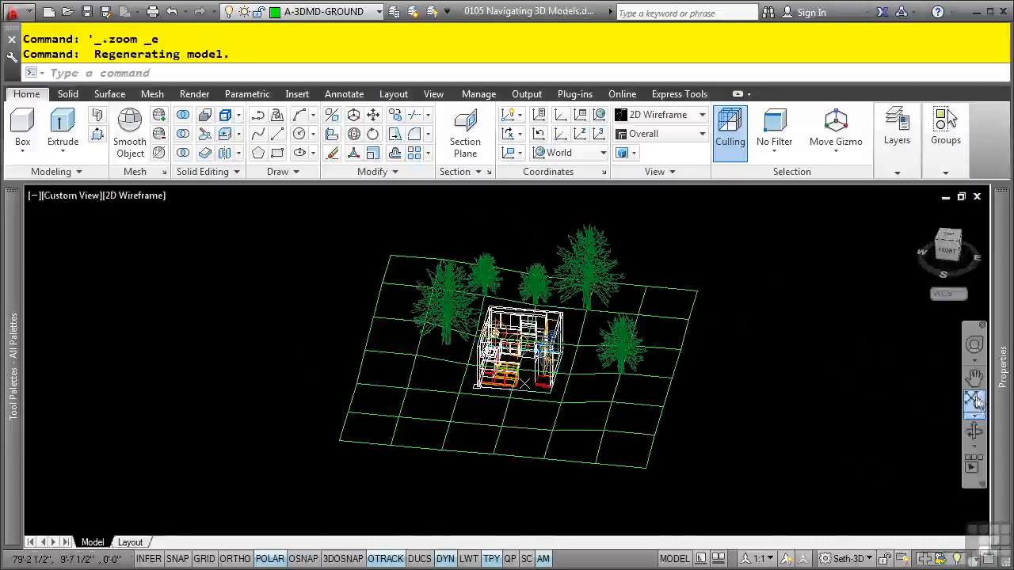
{"action": "mouse_move", "coordinate": [974, 431]}
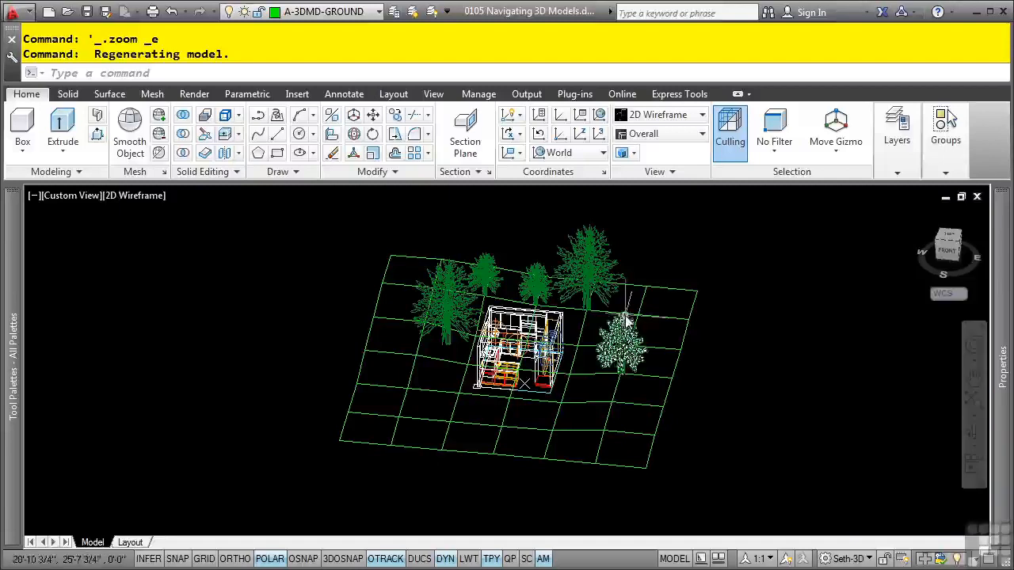
{"action": "mouse_move", "coordinate": [301, 262]}
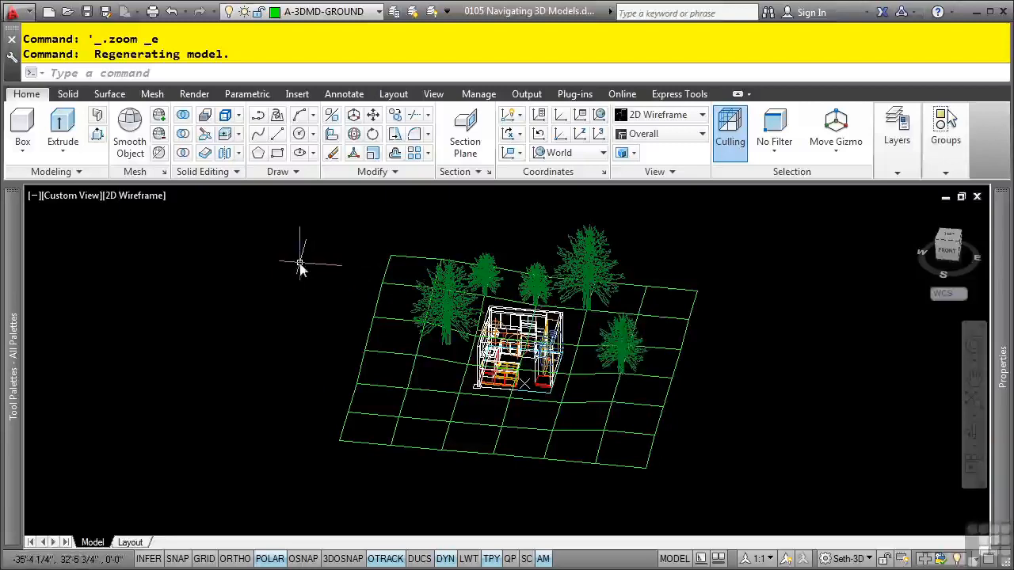
{"action": "mouse_move", "coordinate": [282, 261]}
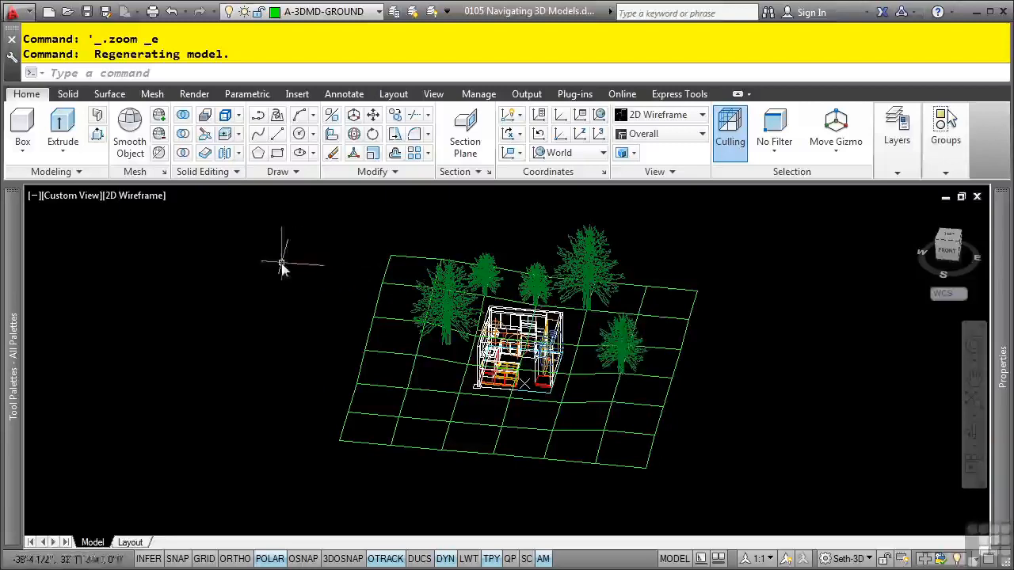
Step: Show the Full Navigation Wheel over the house from the View ribbon's Navigate panel
{"action": "left_click", "coordinate": [434, 93]}
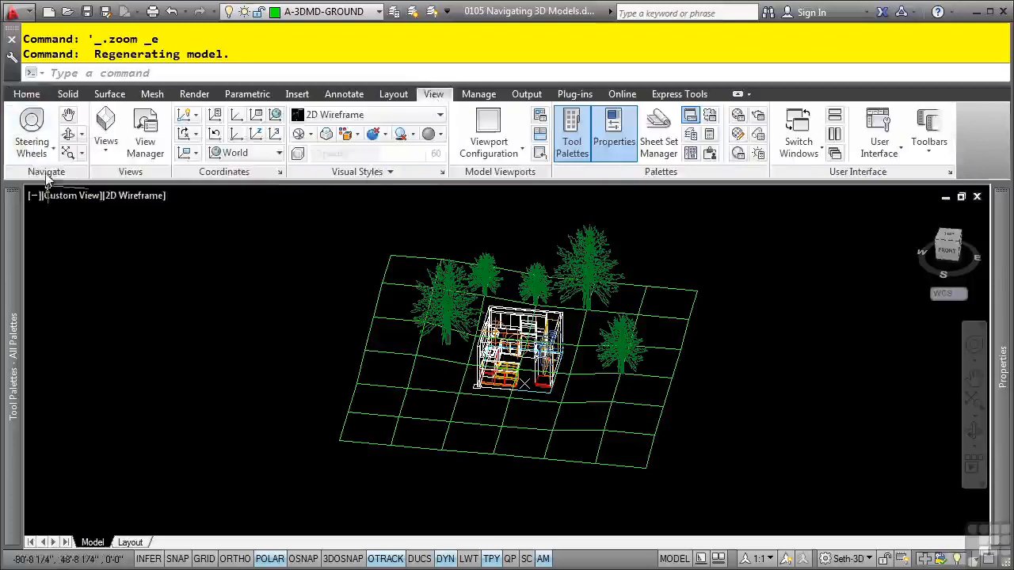
{"action": "left_click", "coordinate": [32, 130]}
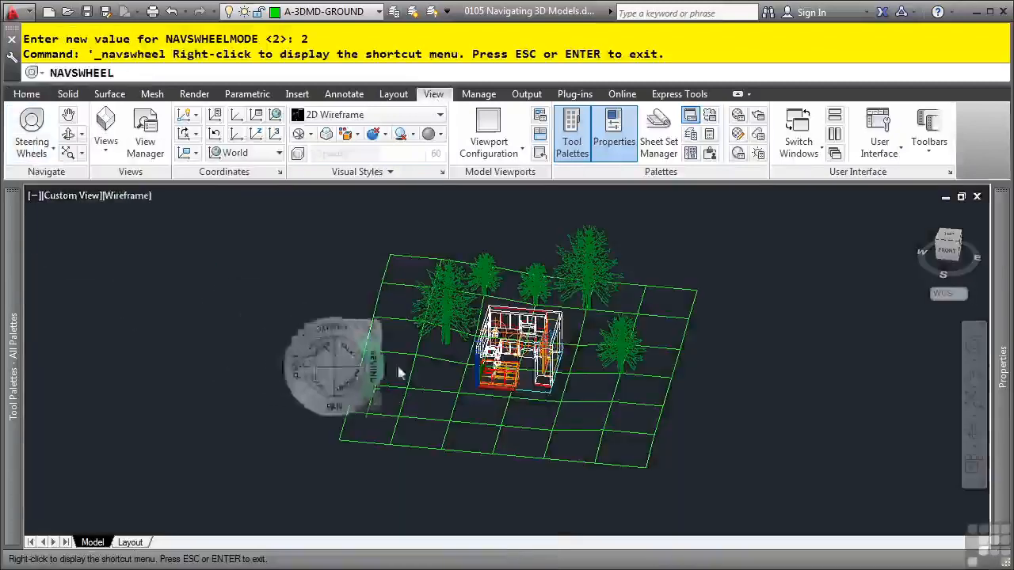
{"action": "mouse_move", "coordinate": [304, 293]}
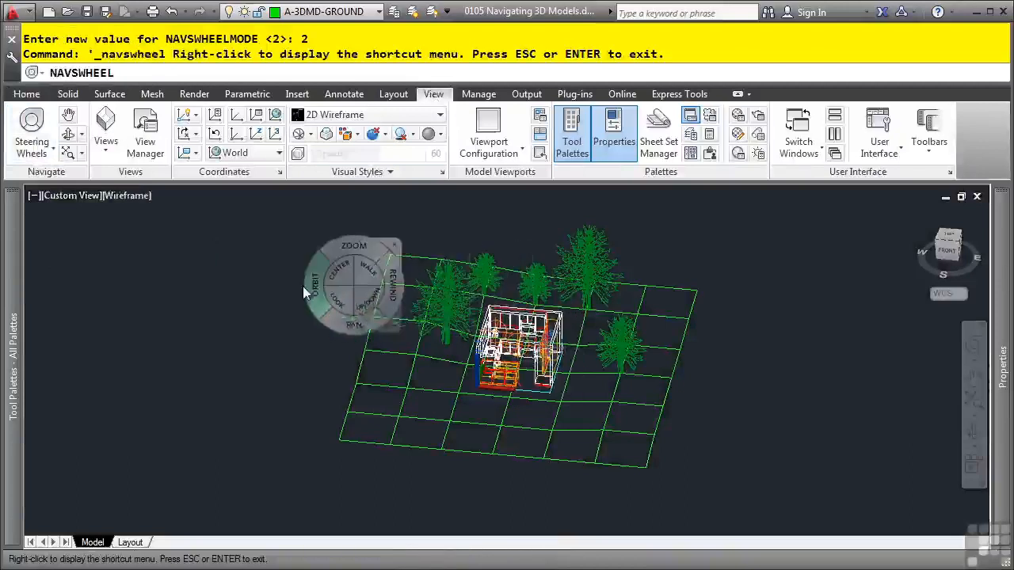
{"action": "mouse_move", "coordinate": [329, 282]}
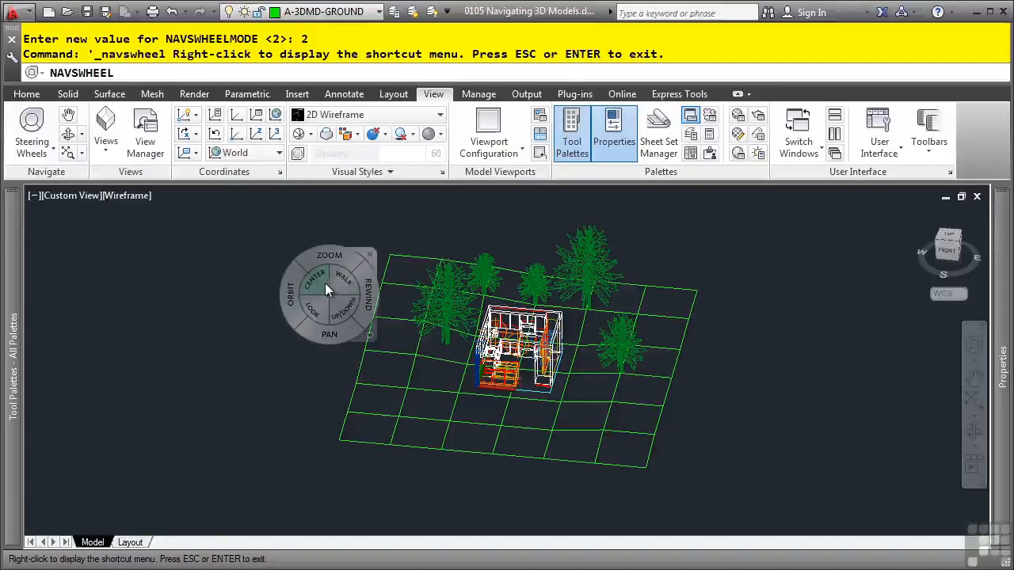
{"action": "mouse_move", "coordinate": [331, 272]}
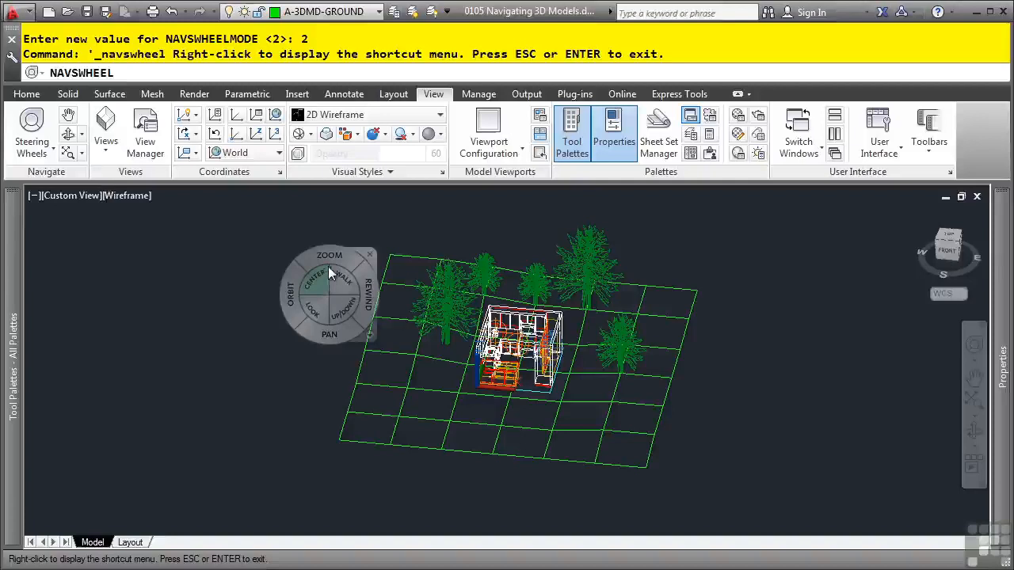
{"action": "mouse_move", "coordinate": [494, 372]}
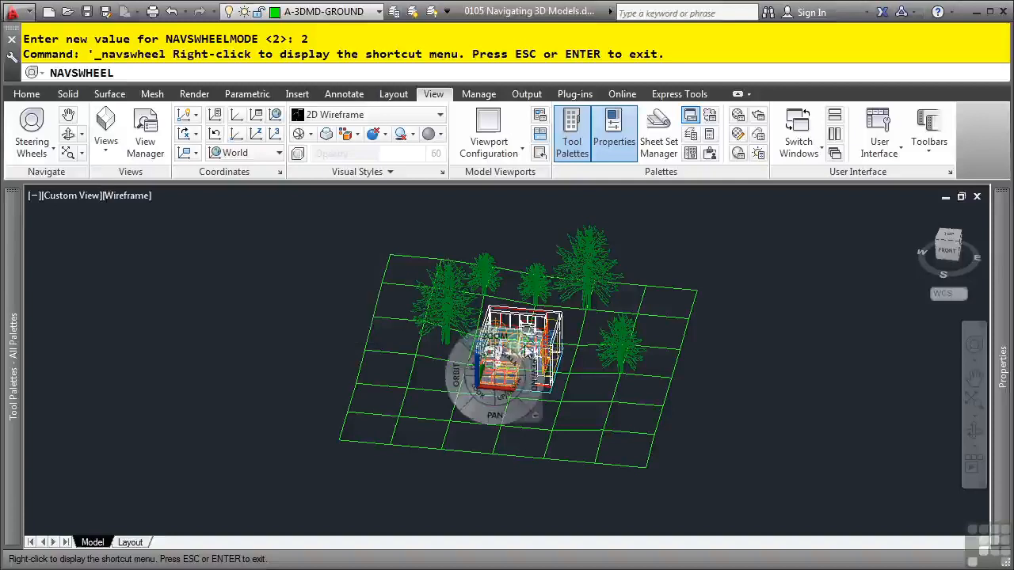
{"action": "mouse_move", "coordinate": [530, 348]}
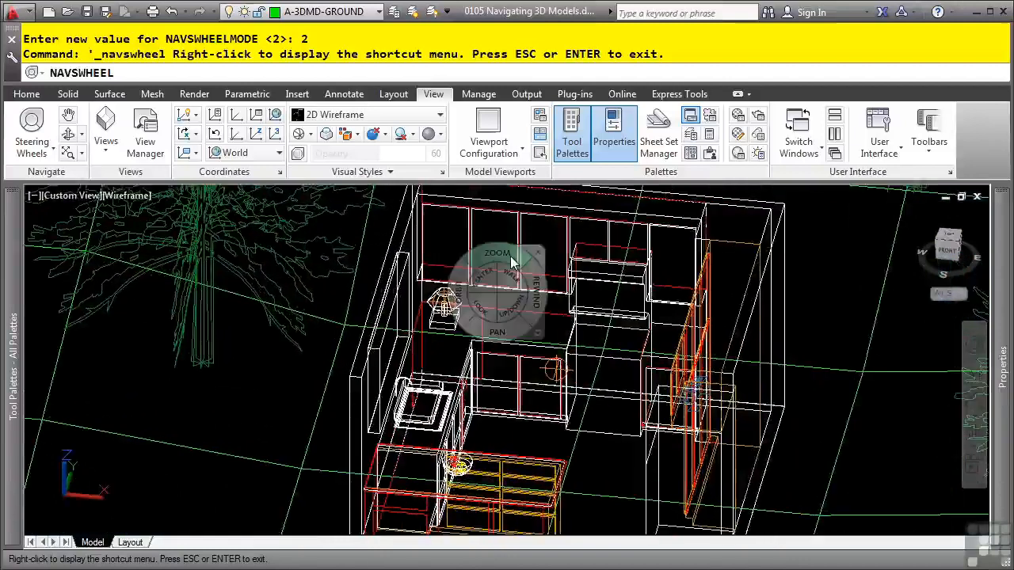
{"action": "mouse_move", "coordinate": [497, 252]}
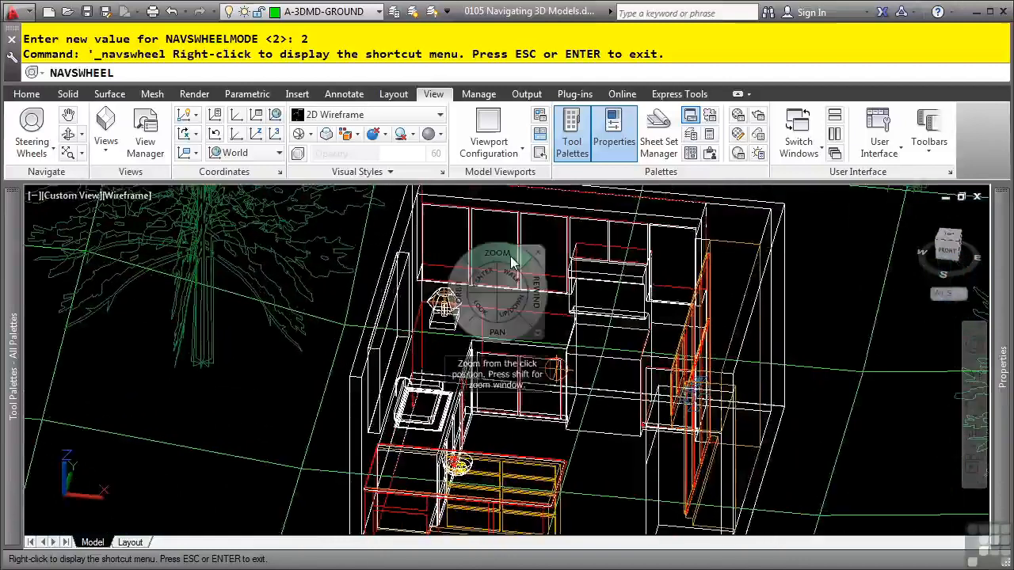
{"action": "mouse_move", "coordinate": [483, 277]}
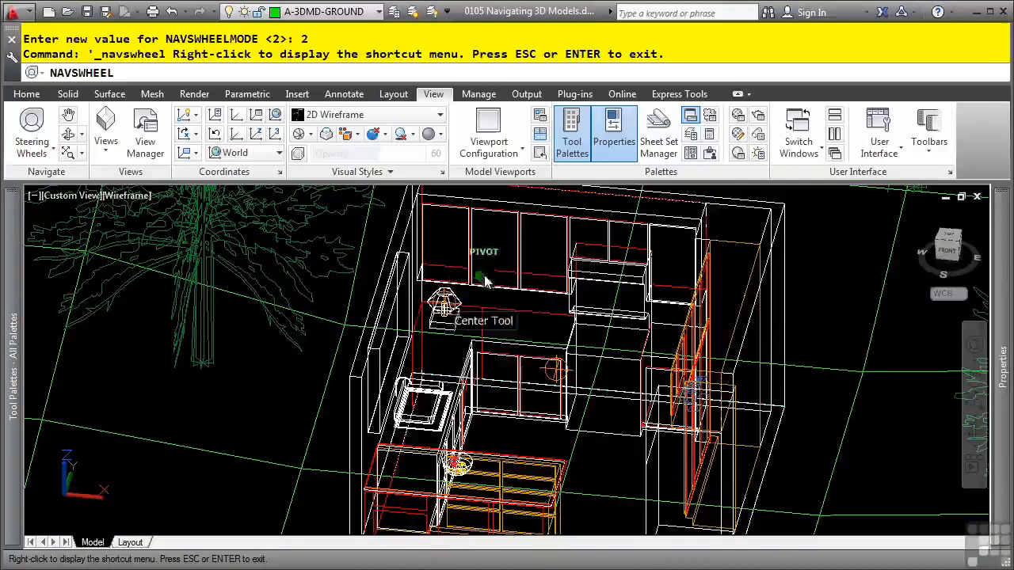
{"action": "mouse_move", "coordinate": [557, 427]}
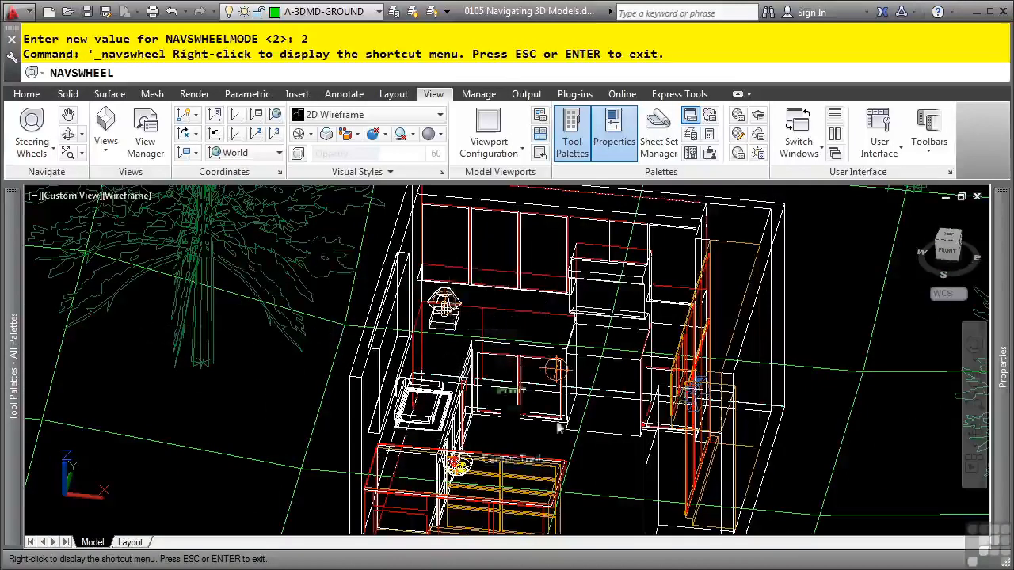
{"action": "mouse_move", "coordinate": [720, 415]}
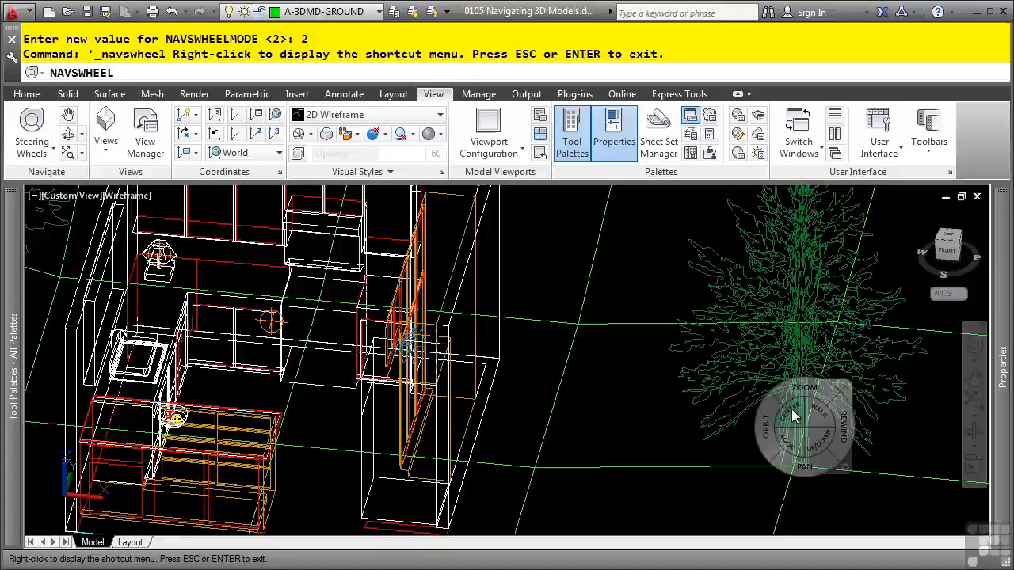
Step: Set a pivot inside the house and orbit the interior to face the kitchen
{"action": "left_click", "coordinate": [784, 428]}
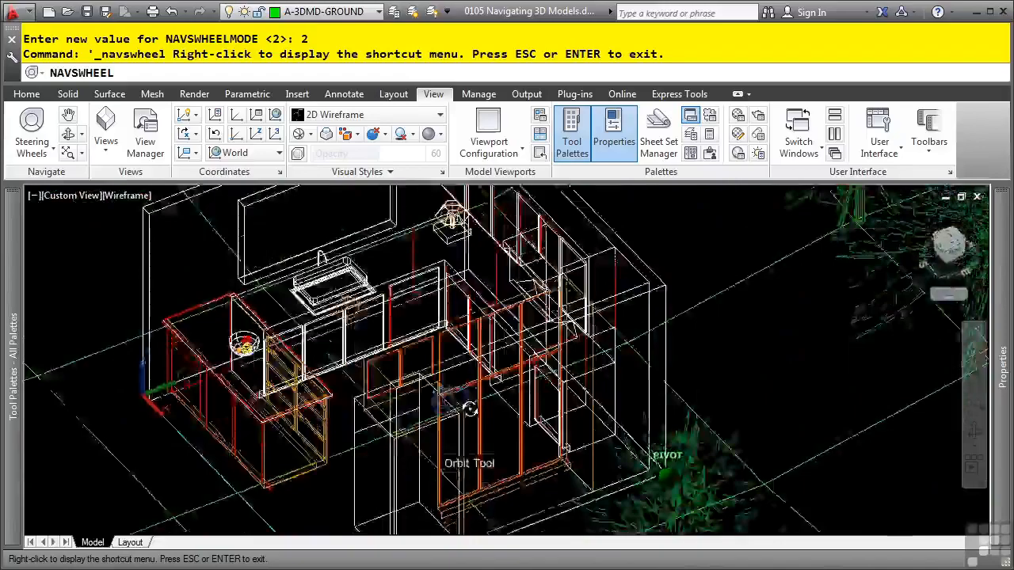
{"action": "left_click_drag", "start_coordinate": [469, 409], "coordinate": [652, 396]}
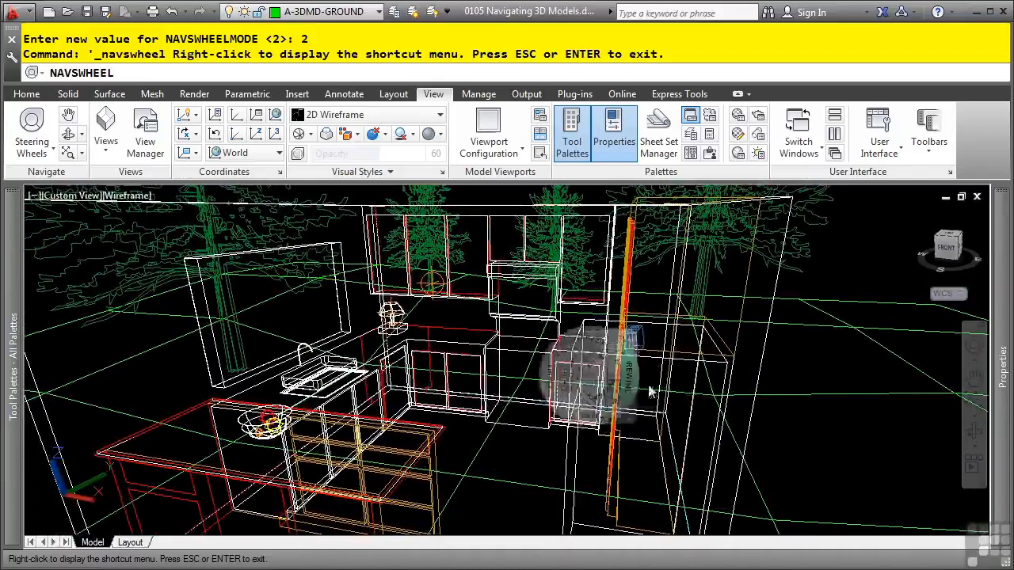
{"action": "mouse_move", "coordinate": [805, 385]}
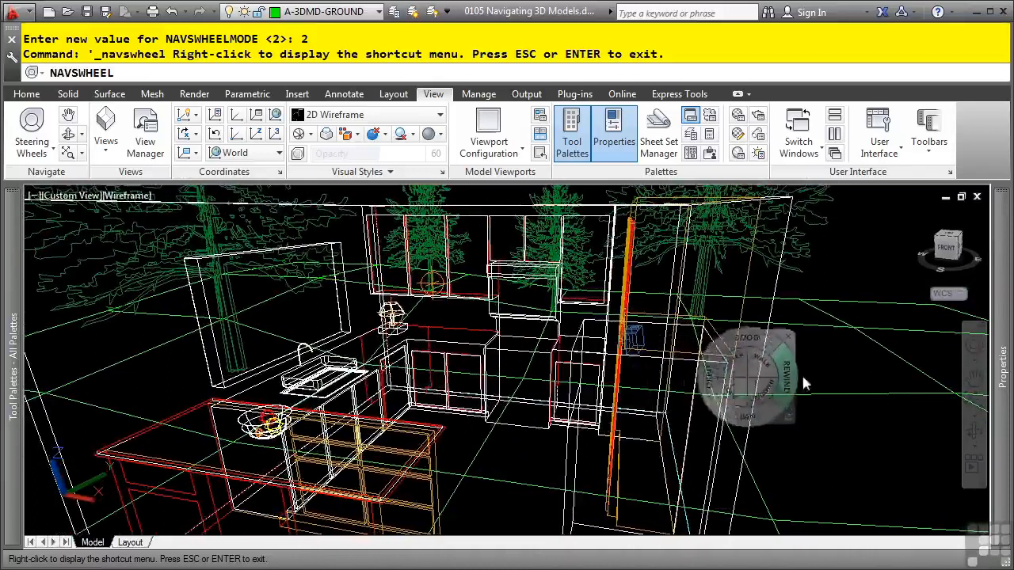
{"action": "mouse_move", "coordinate": [840, 385]}
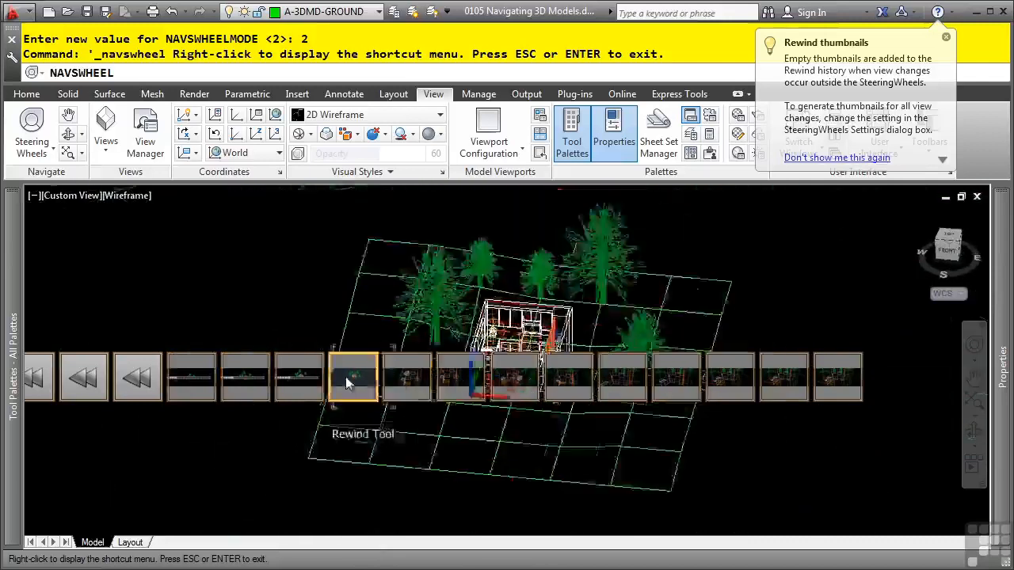
Step: Rewind to an earlier thumbnail showing the whole house and trees on the grid
{"action": "left_click", "coordinate": [353, 377]}
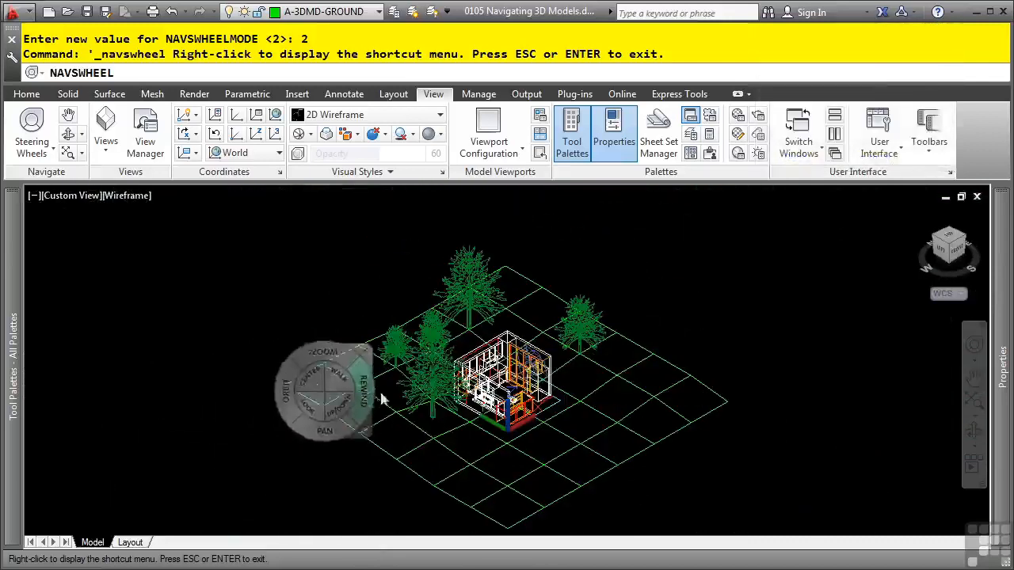
{"action": "mouse_move", "coordinate": [431, 431]}
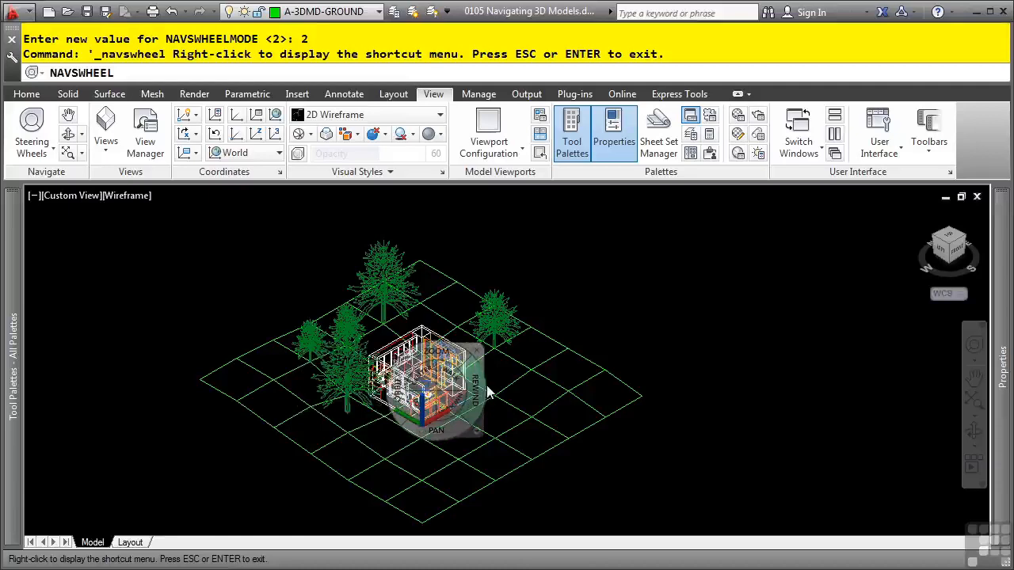
{"action": "mouse_move", "coordinate": [488, 388]}
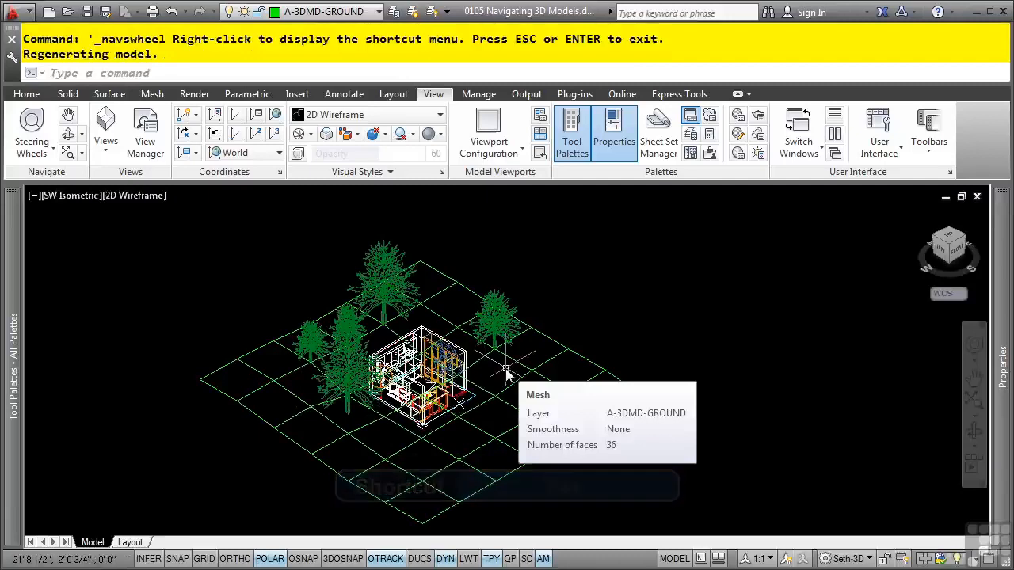
{"action": "mouse_move", "coordinate": [586, 324]}
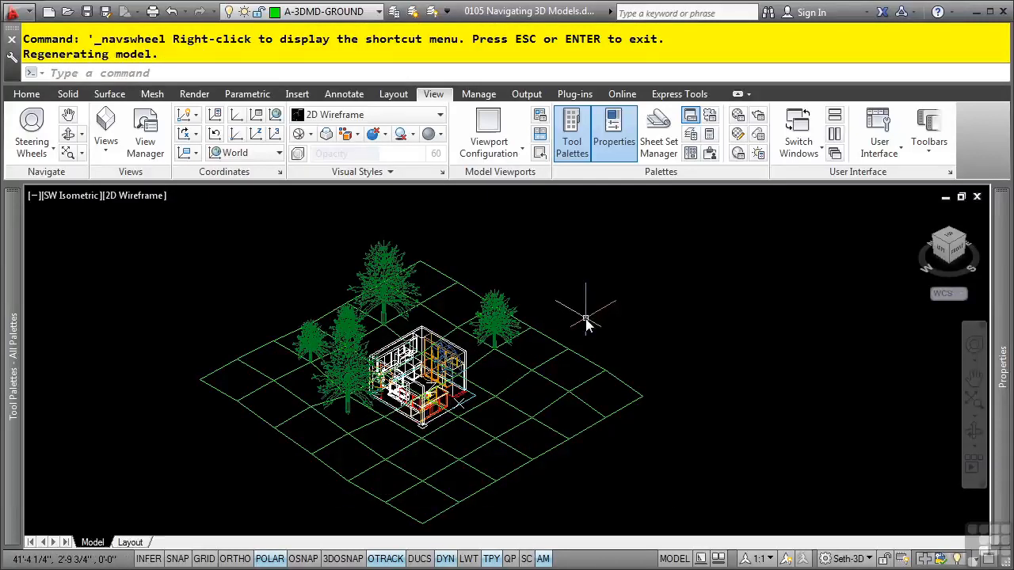
{"action": "mouse_move", "coordinate": [499, 288]}
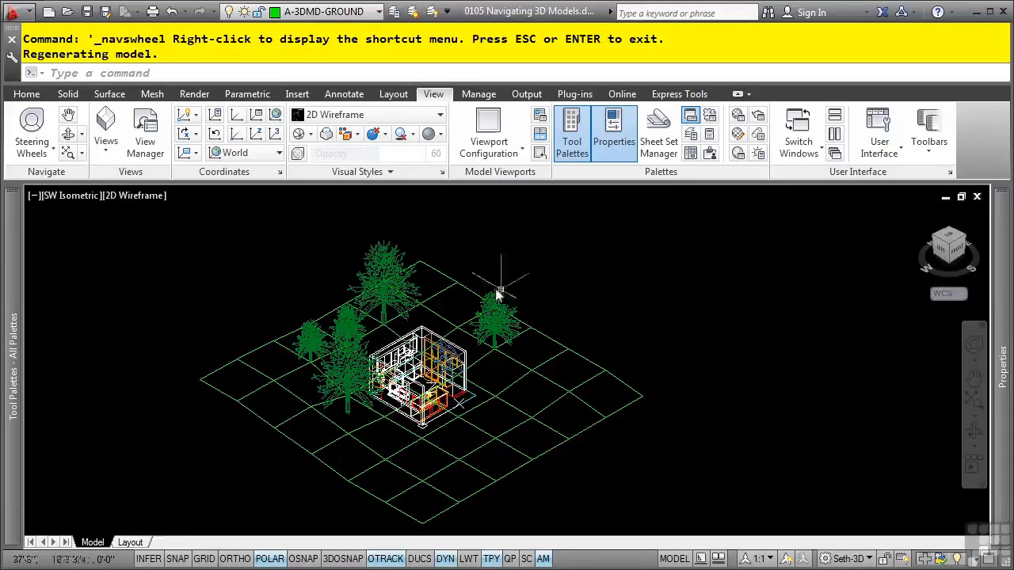
{"action": "mouse_move", "coordinate": [307, 241]}
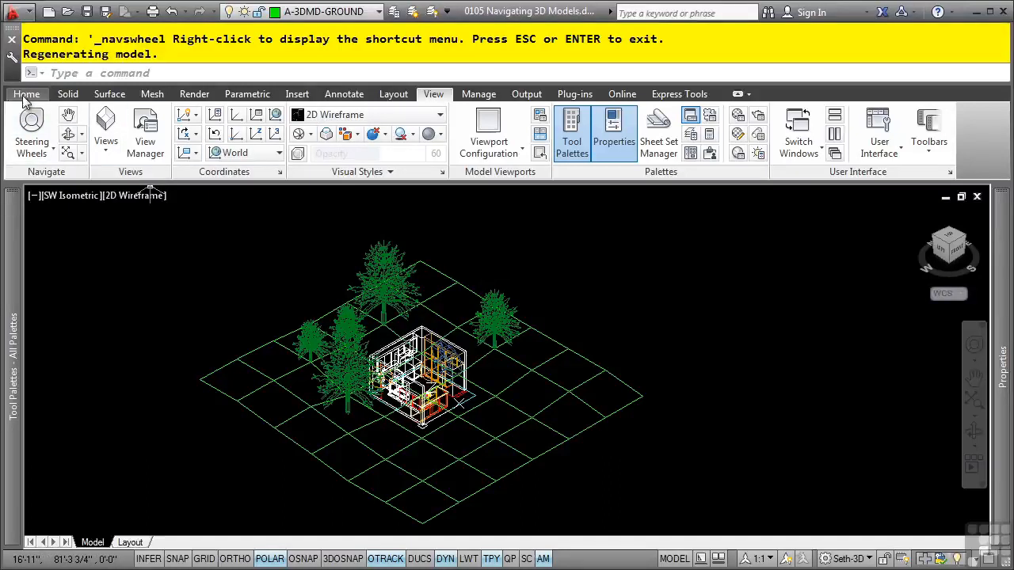
{"action": "mouse_move", "coordinate": [145, 126]}
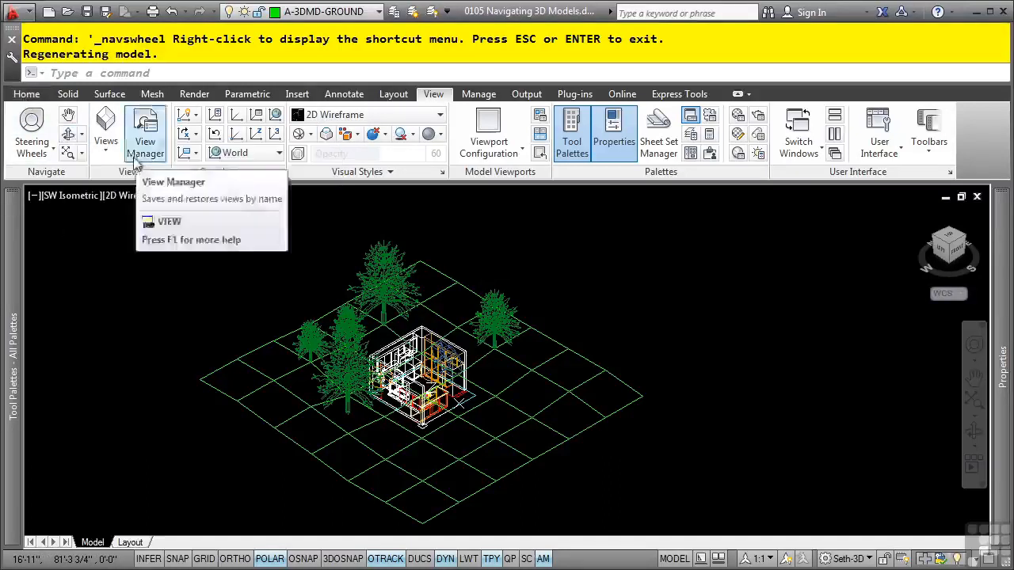
Step: Drop down the Views list showing Camera1, Overall and the preset orthographic views
{"action": "left_click", "coordinate": [104, 127]}
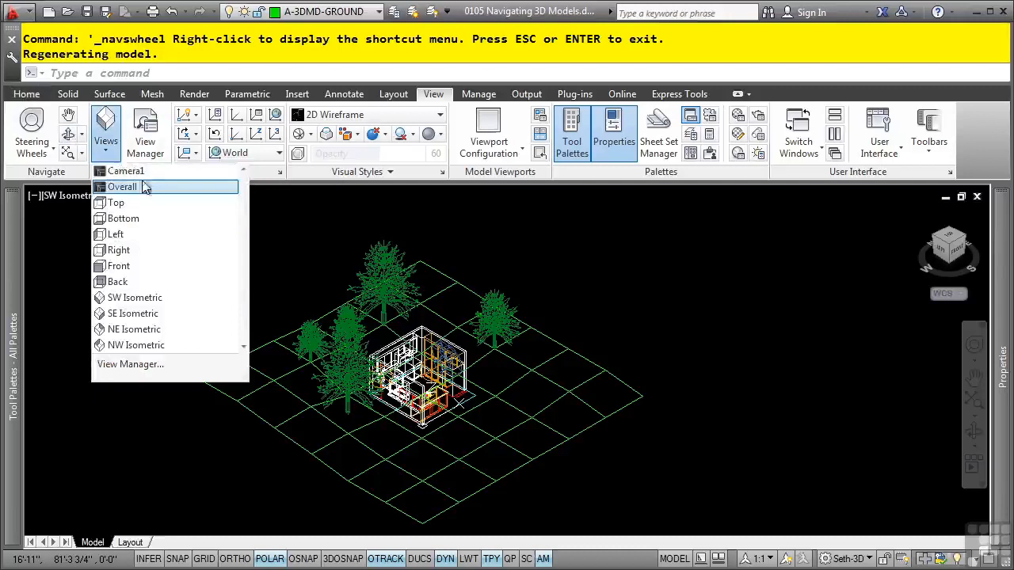
{"action": "mouse_move", "coordinate": [125, 171]}
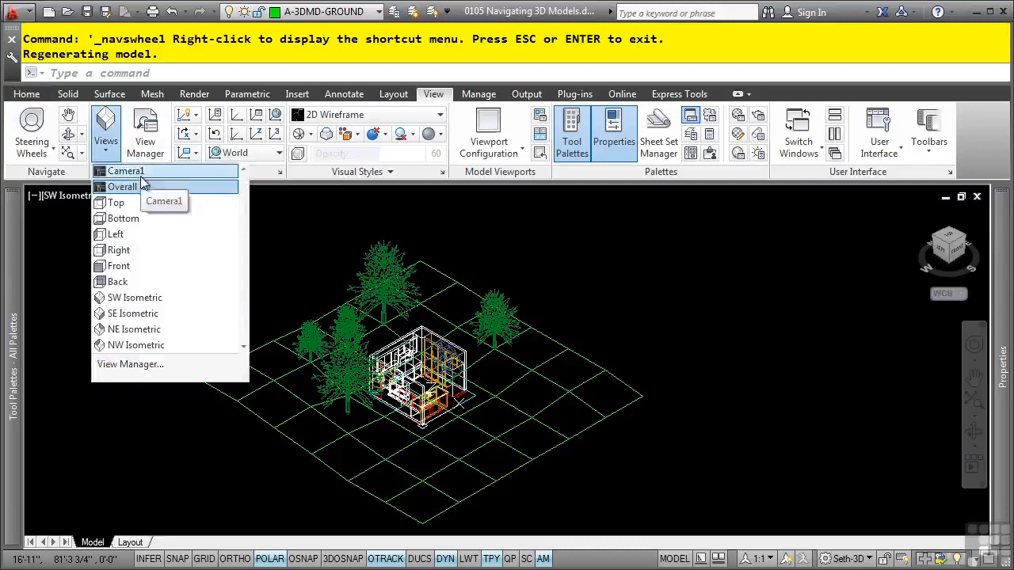
{"action": "mouse_move", "coordinate": [123, 187]}
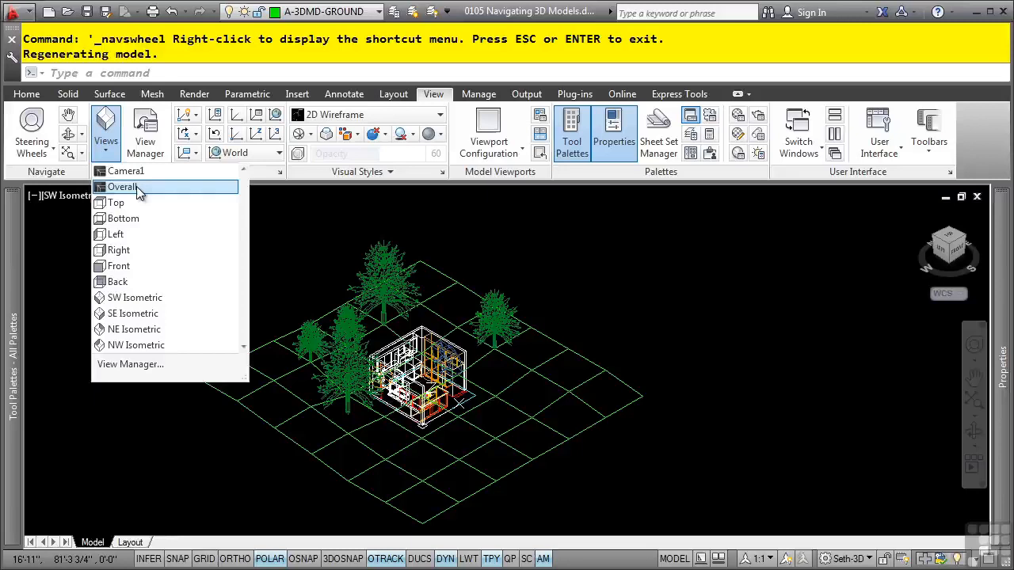
{"action": "mouse_move", "coordinate": [135, 204]}
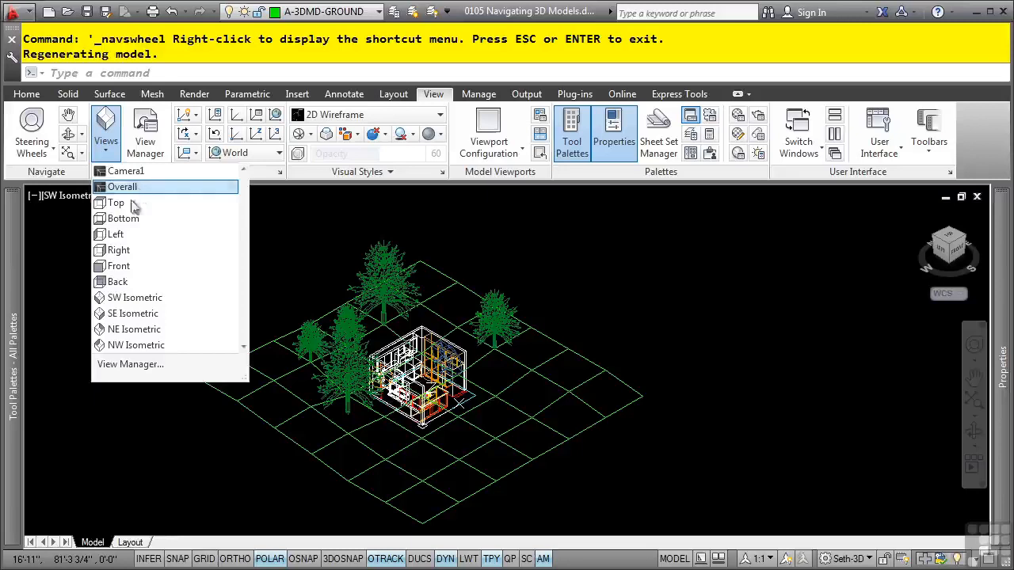
{"action": "mouse_move", "coordinate": [135, 250]}
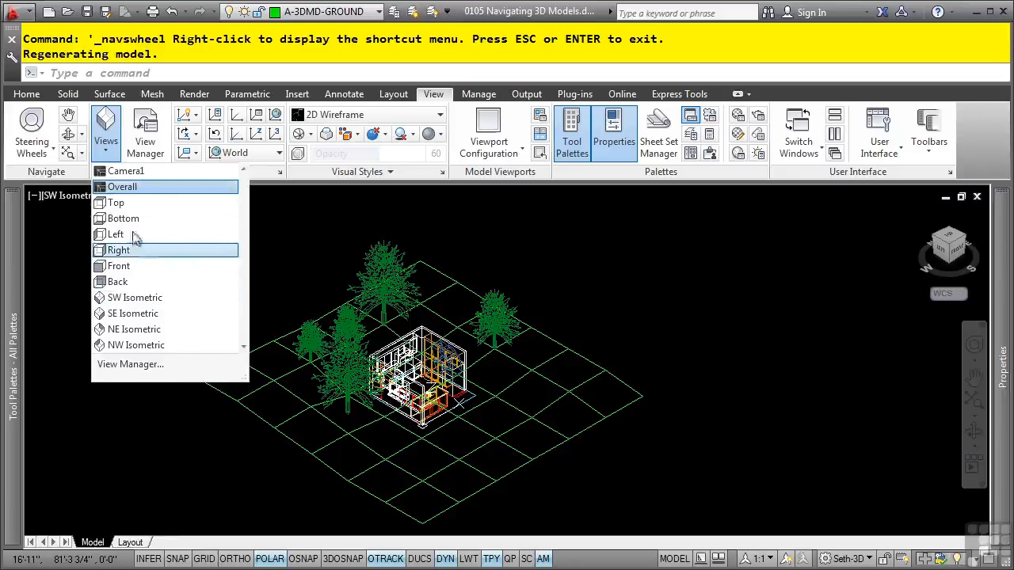
{"action": "mouse_move", "coordinate": [118, 266]}
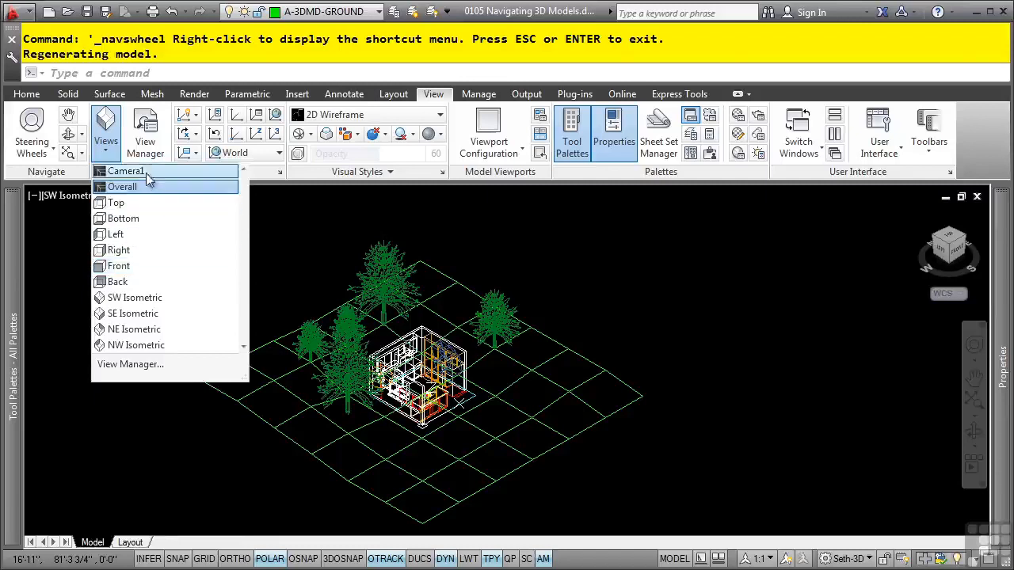
Step: Restore the saved Camera1 kitchen view, then switch back to the saved Overall site view
{"action": "left_click", "coordinate": [127, 171]}
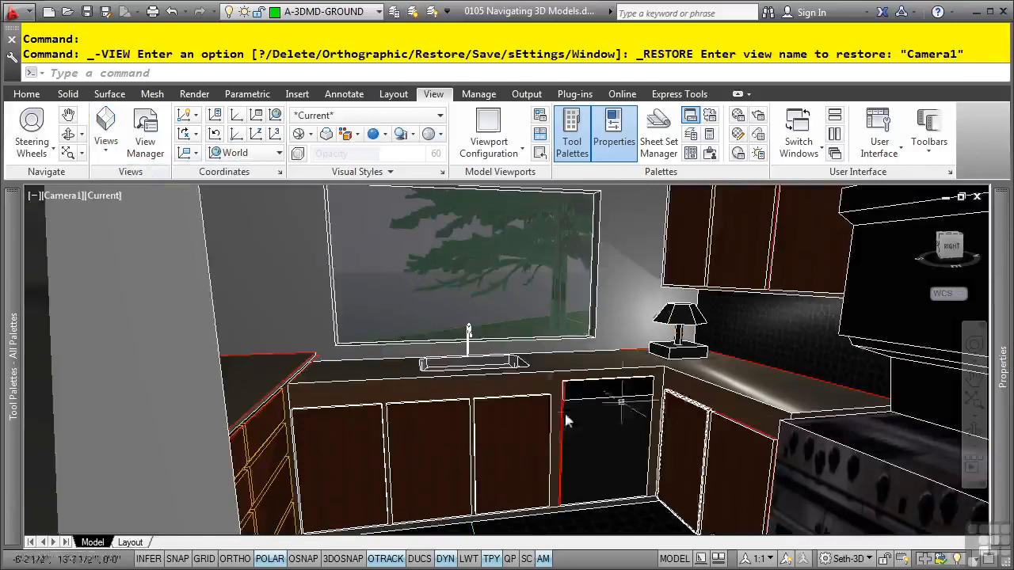
{"action": "mouse_move", "coordinate": [658, 356]}
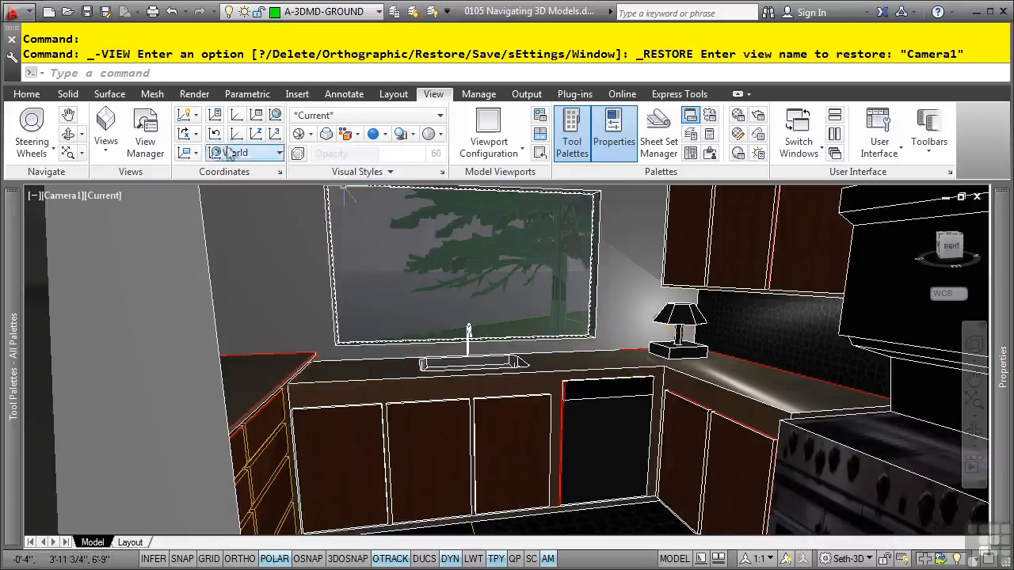
{"action": "left_click", "coordinate": [104, 126]}
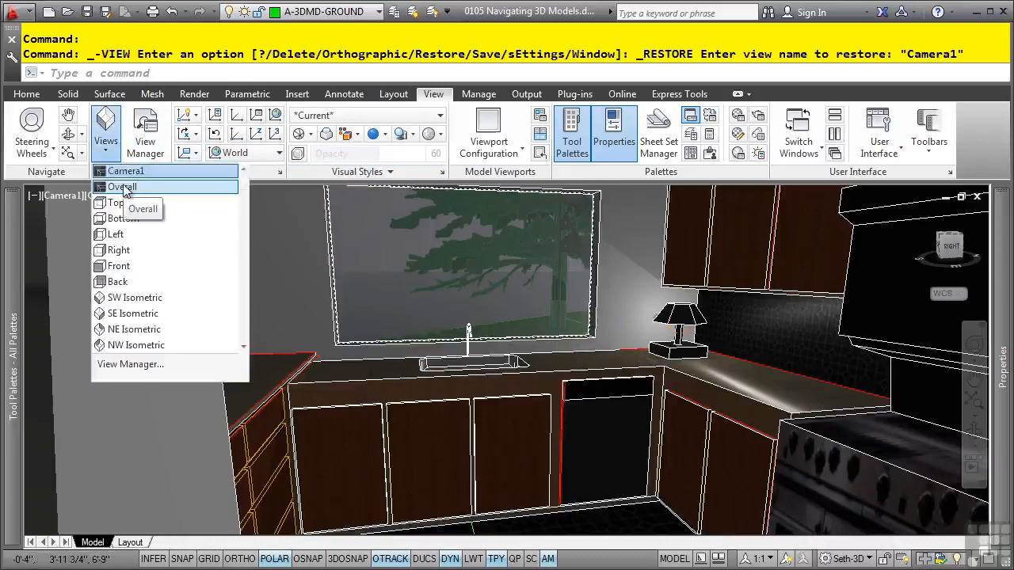
{"action": "left_click", "coordinate": [122, 187]}
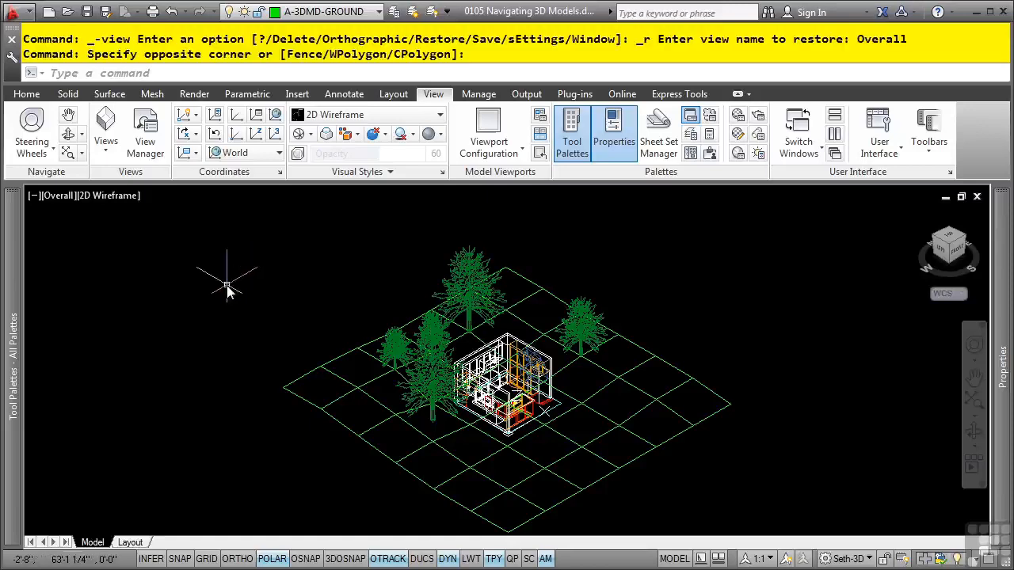
{"action": "mouse_move", "coordinate": [60, 196]}
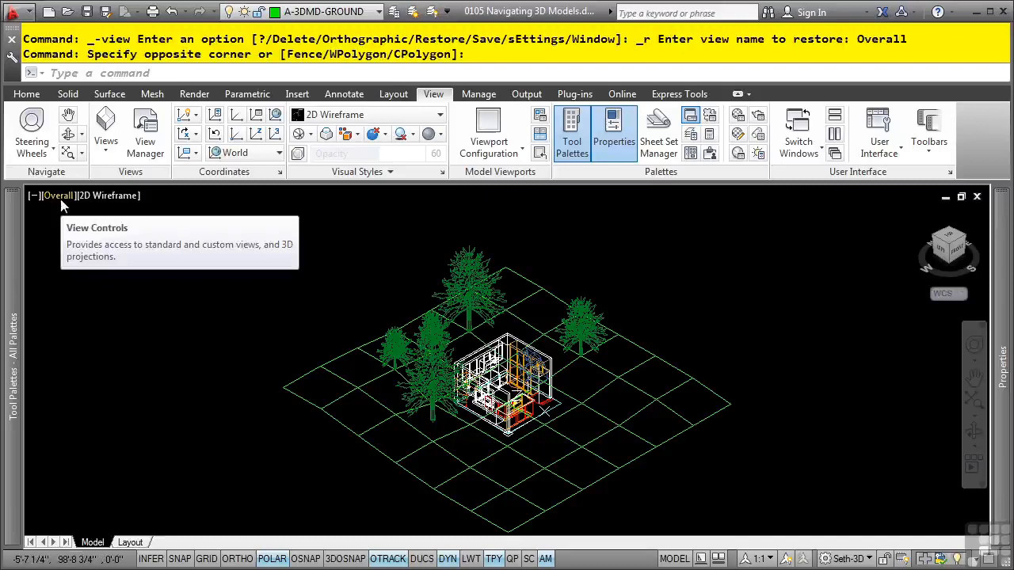
Step: Show the viewport View Controls menu with custom model views and parallel/perspective projection
{"action": "left_click", "coordinate": [57, 197]}
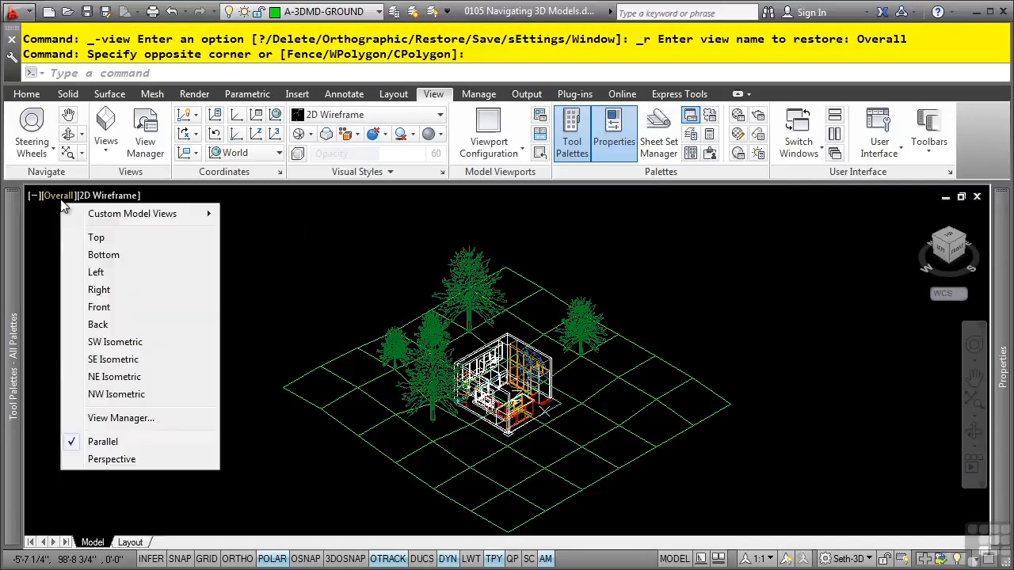
{"action": "mouse_move", "coordinate": [130, 367]}
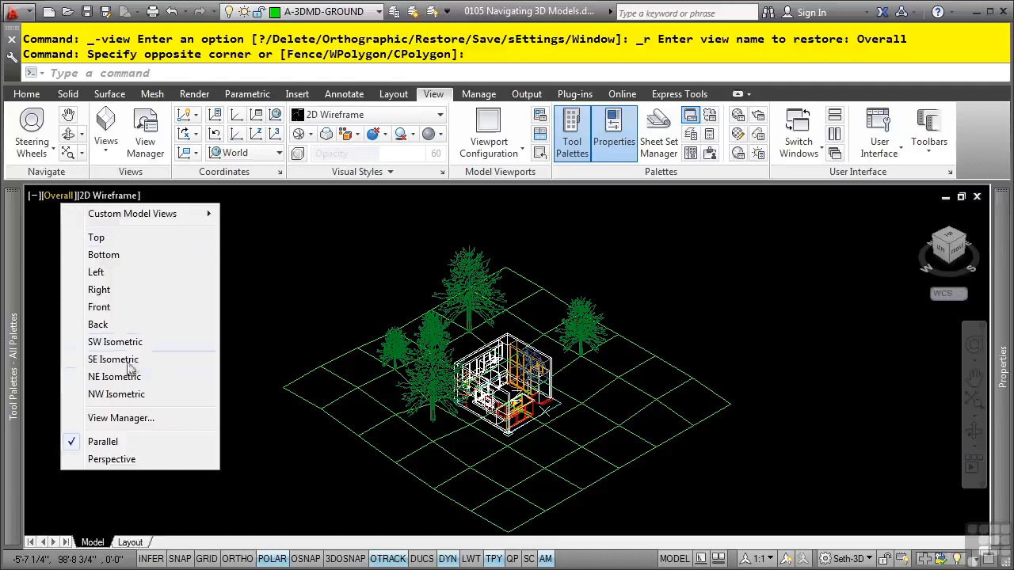
{"action": "mouse_move", "coordinate": [159, 214]}
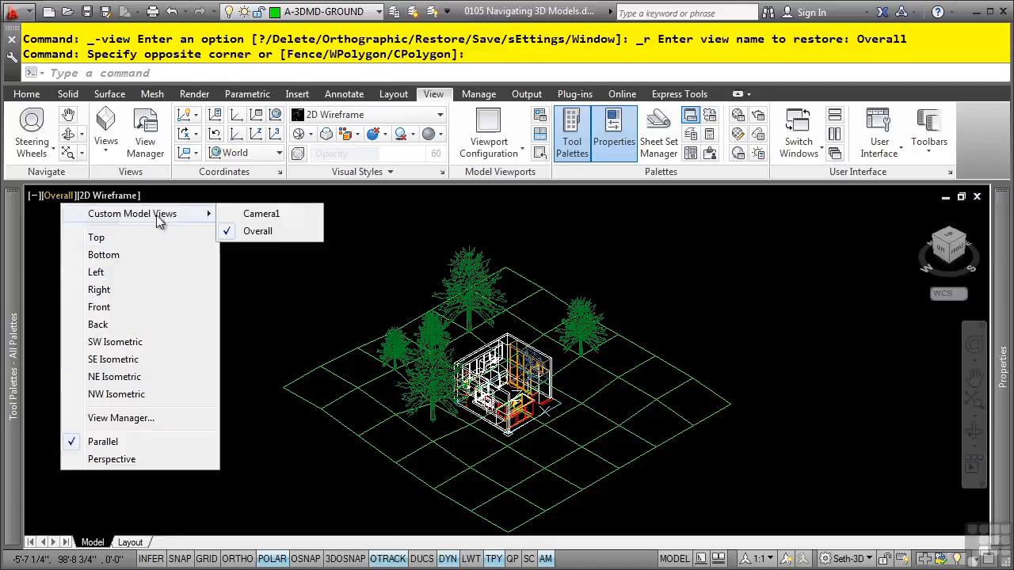
{"action": "mouse_move", "coordinate": [63, 207]}
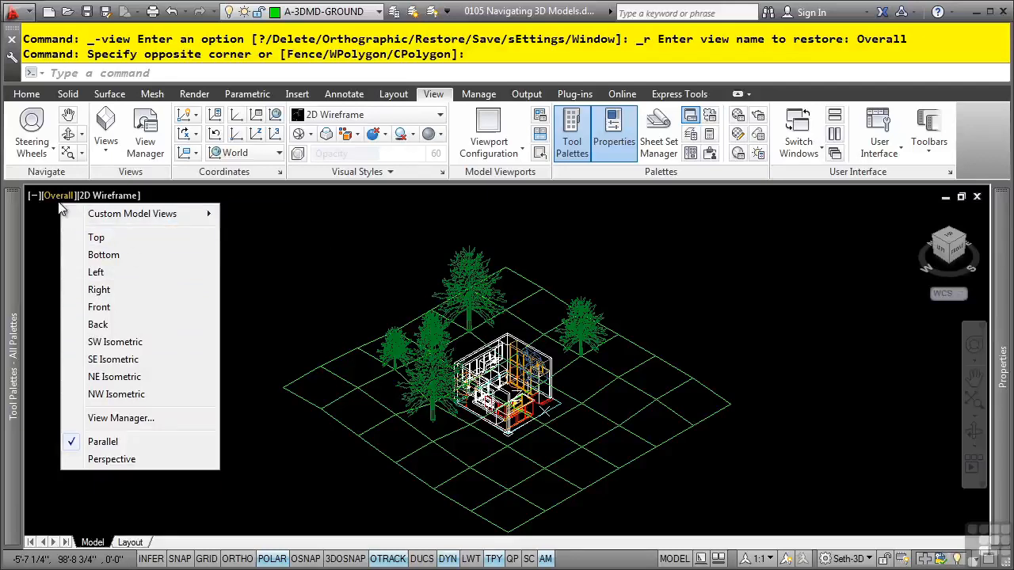
{"action": "mouse_move", "coordinate": [162, 252]}
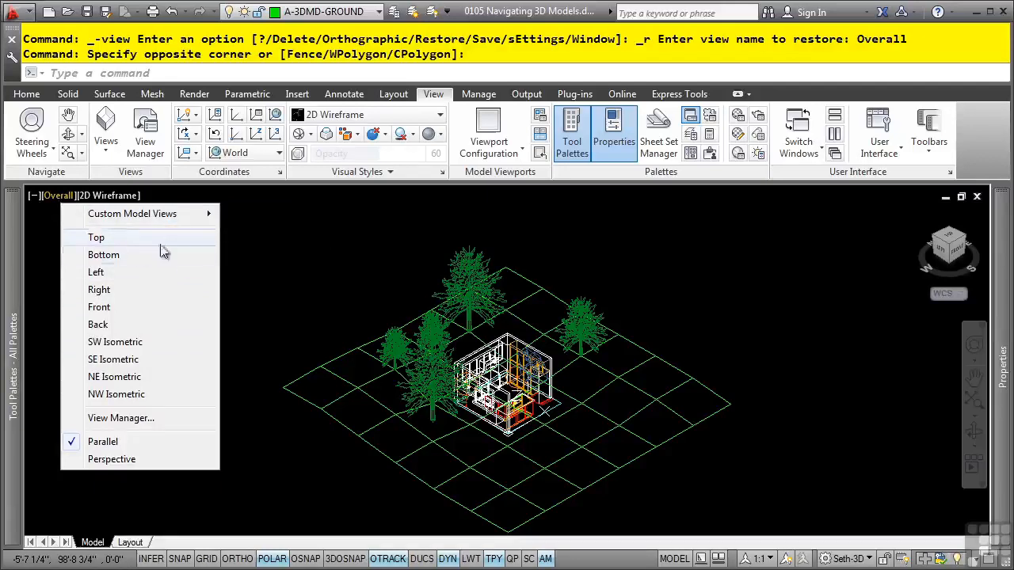